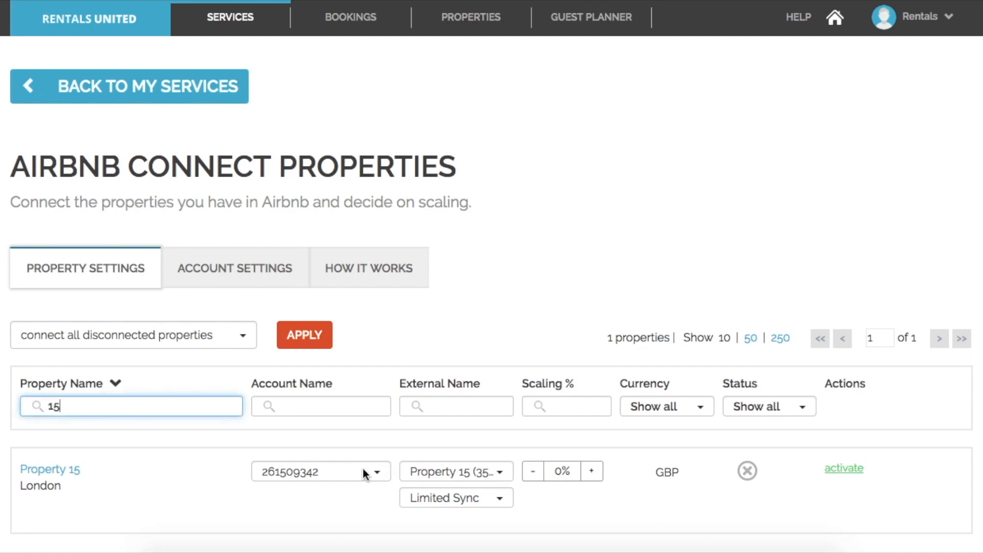
left_click(321, 470)
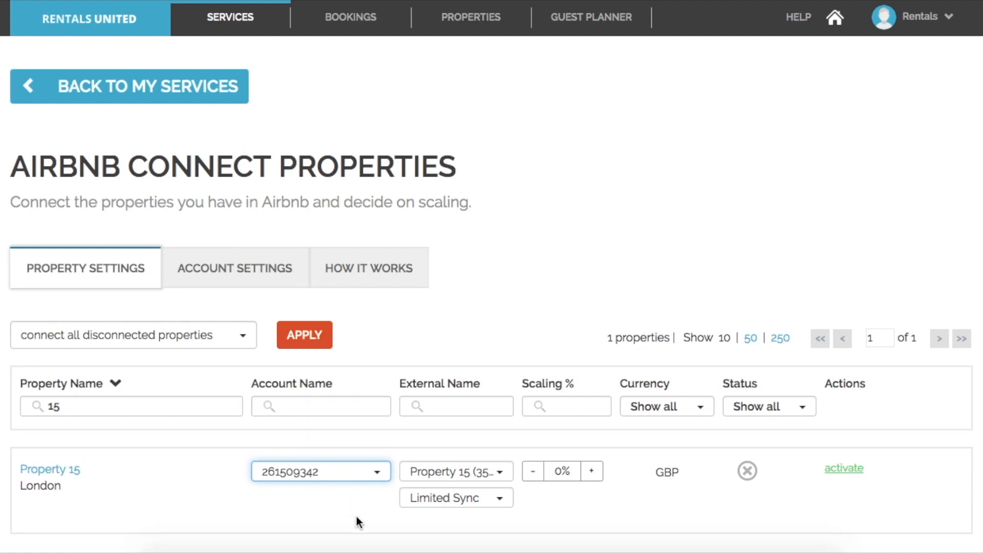
mouse_move(461, 513)
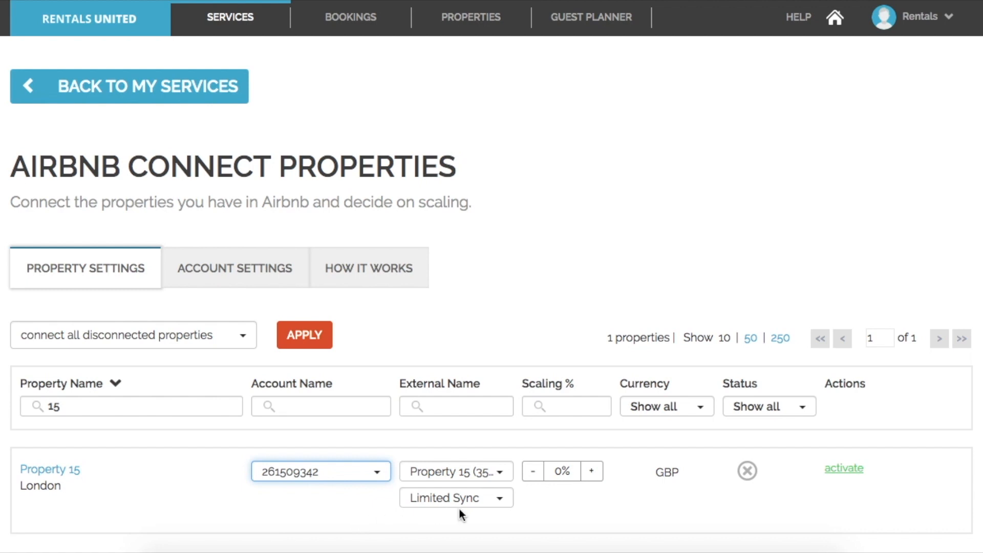
left_click(454, 471)
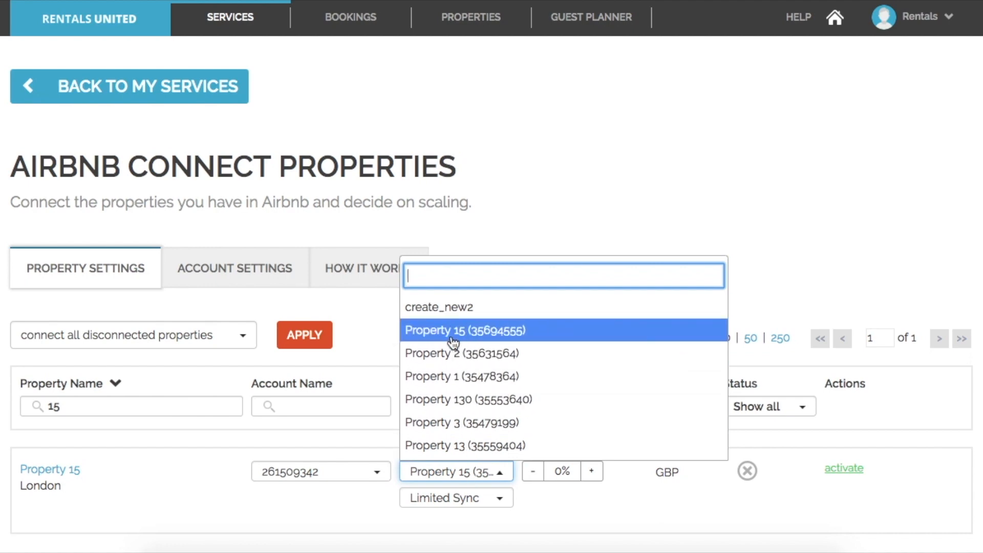
mouse_move(490, 342)
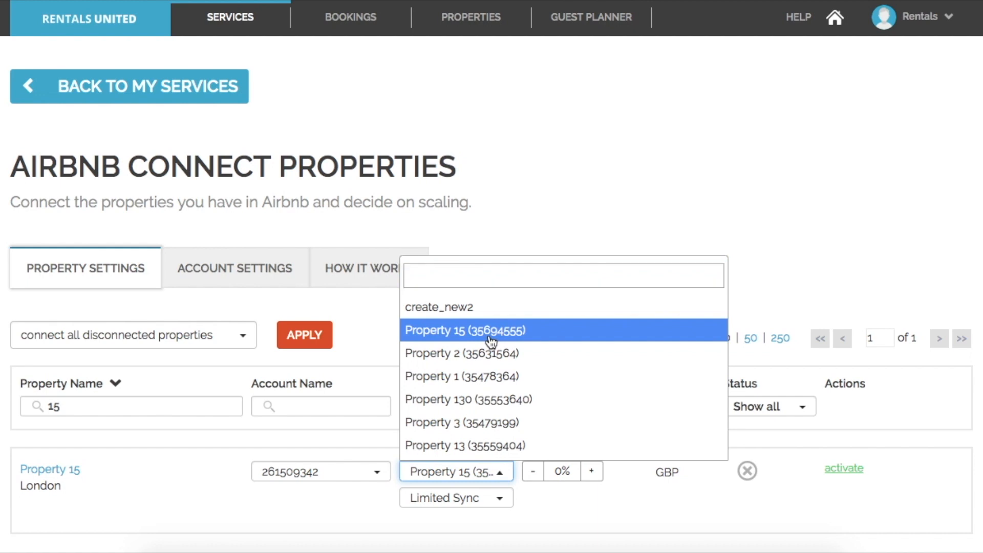
left_click(464, 331)
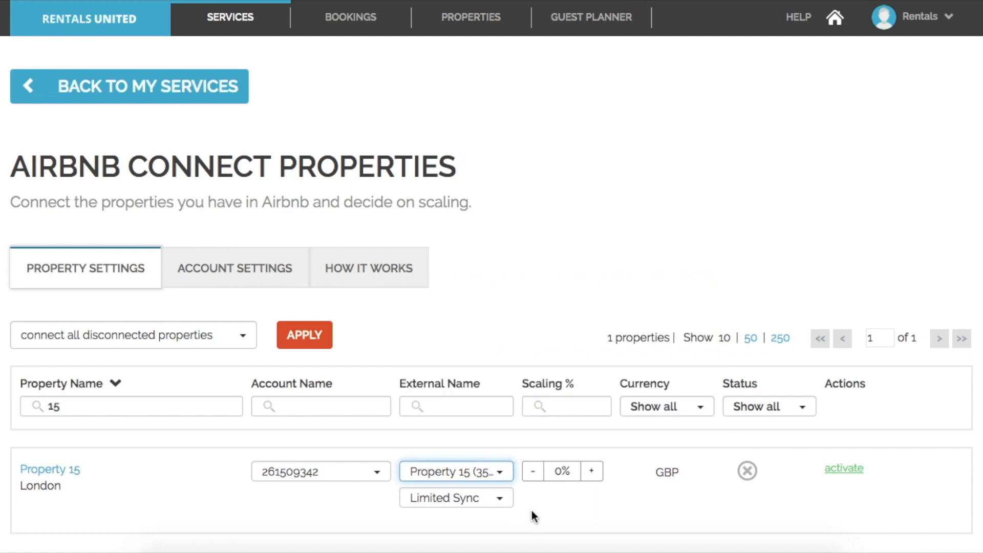
left_click(455, 498)
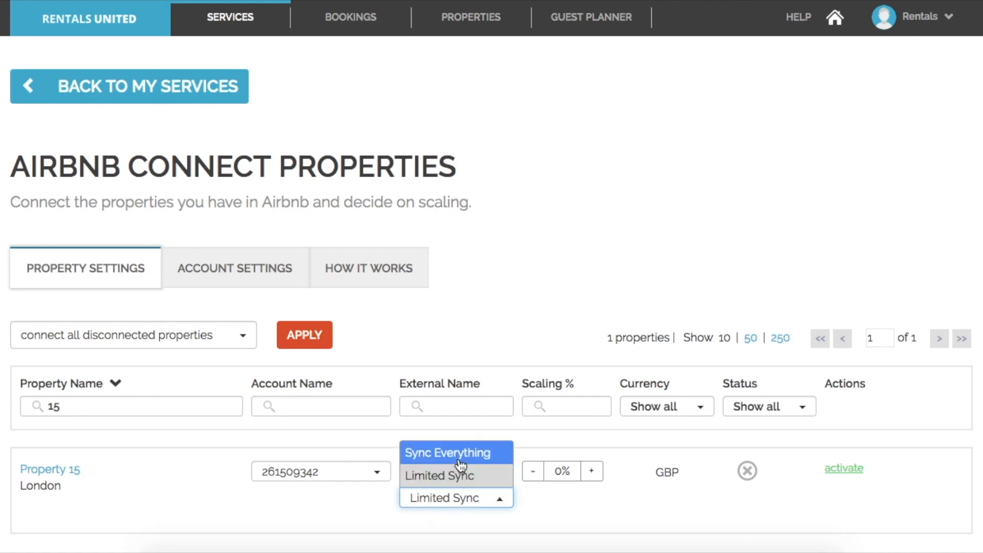
mouse_move(461, 482)
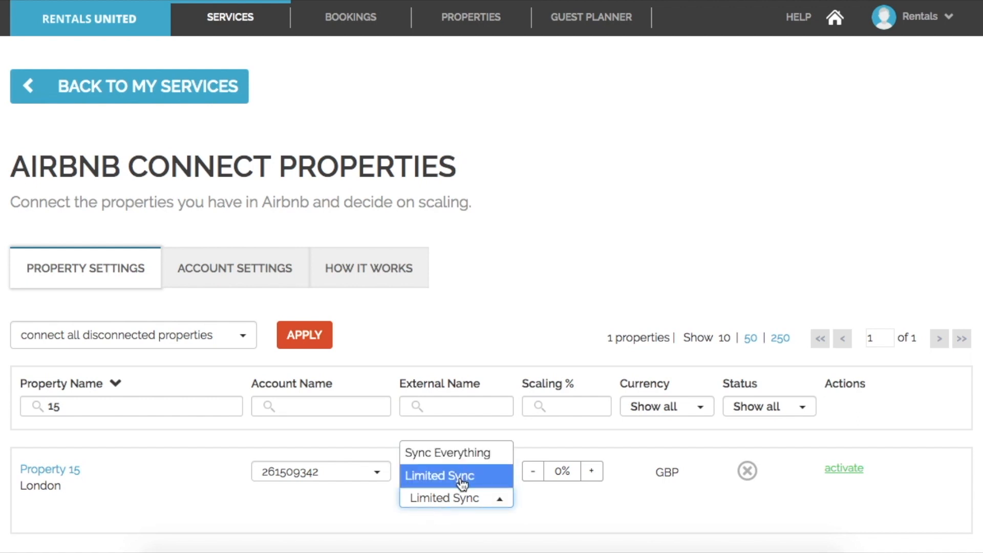
left_click(439, 476)
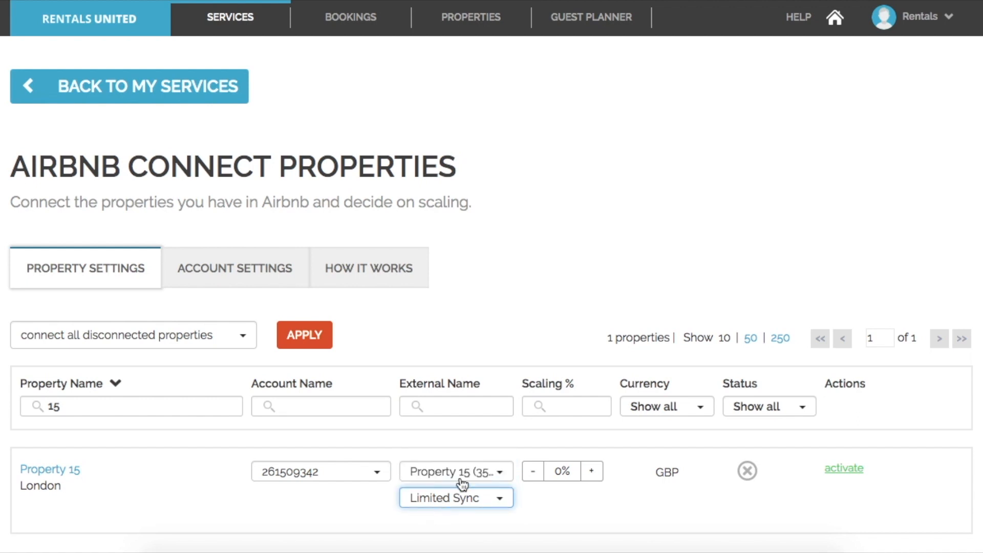
mouse_move(570, 524)
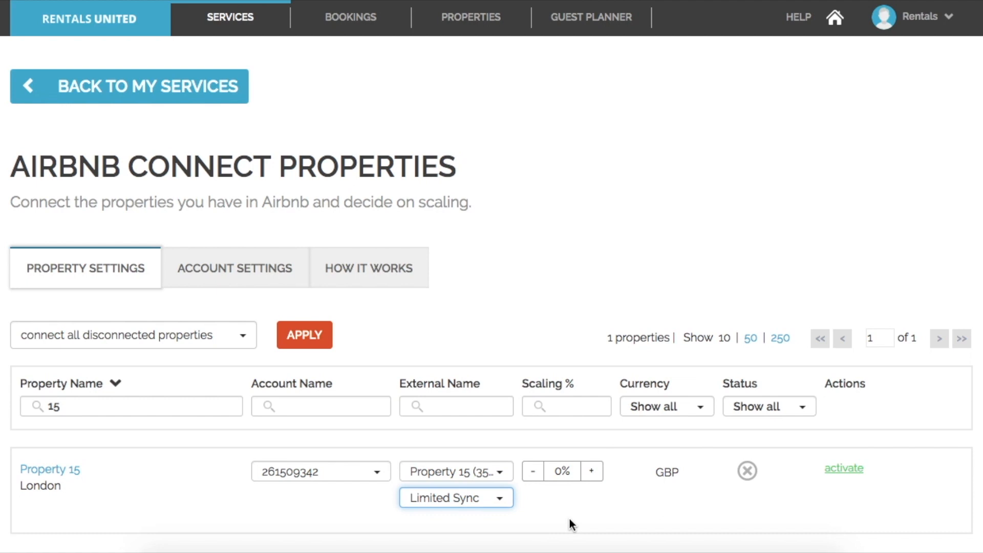
mouse_move(842, 475)
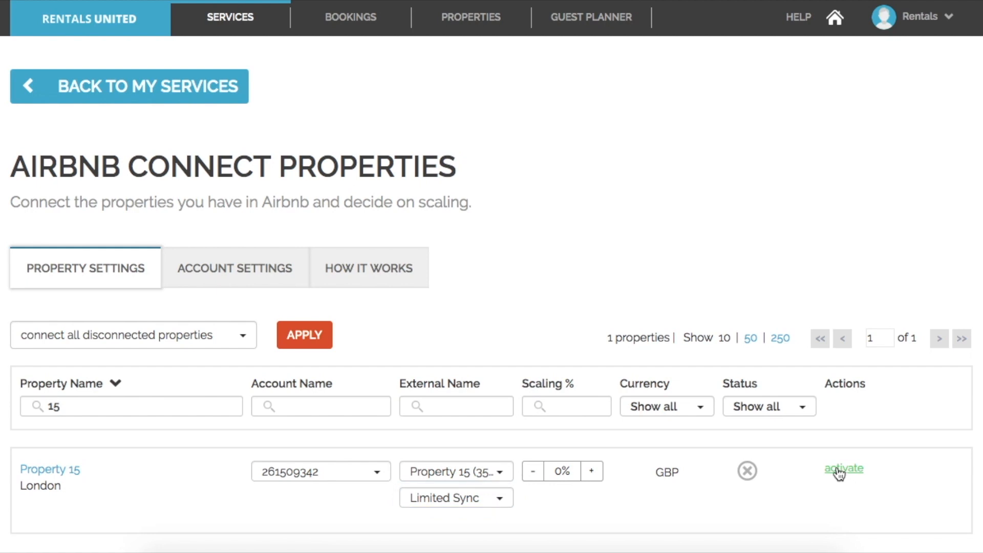
Activate the Airbnb connection for Property 15 from the Actions column
left_click(842, 468)
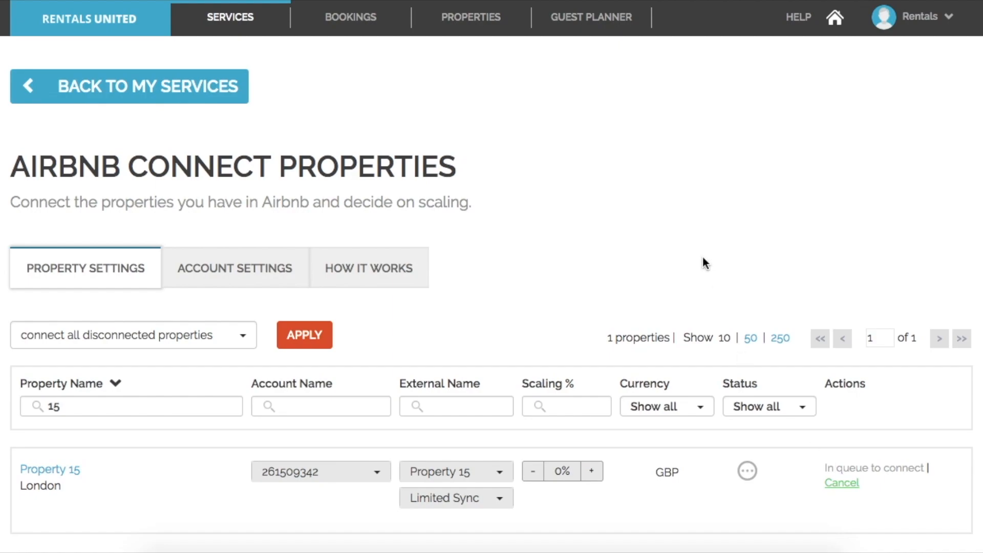